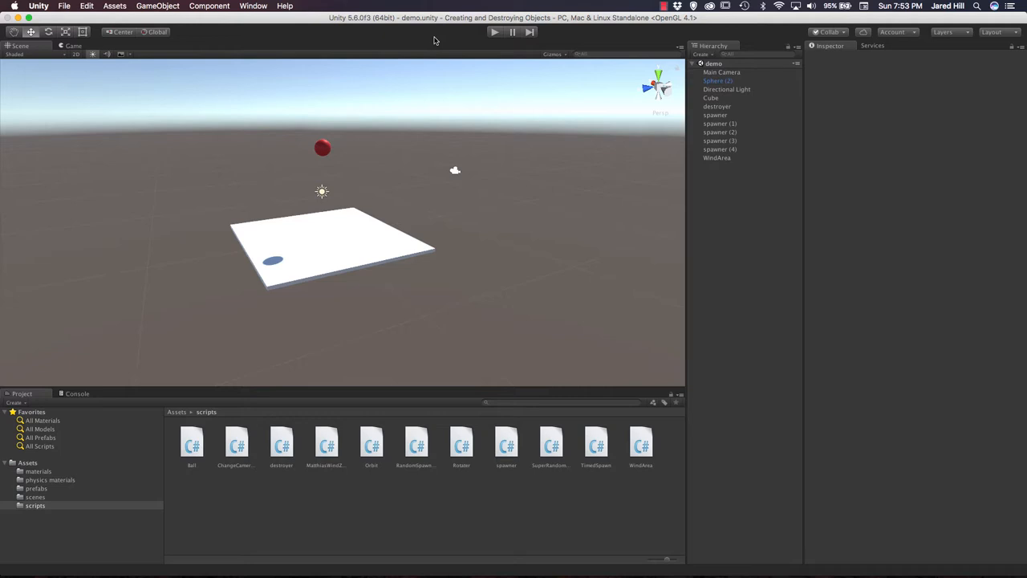
{"action": "mouse_move", "coordinate": [400, 6]}
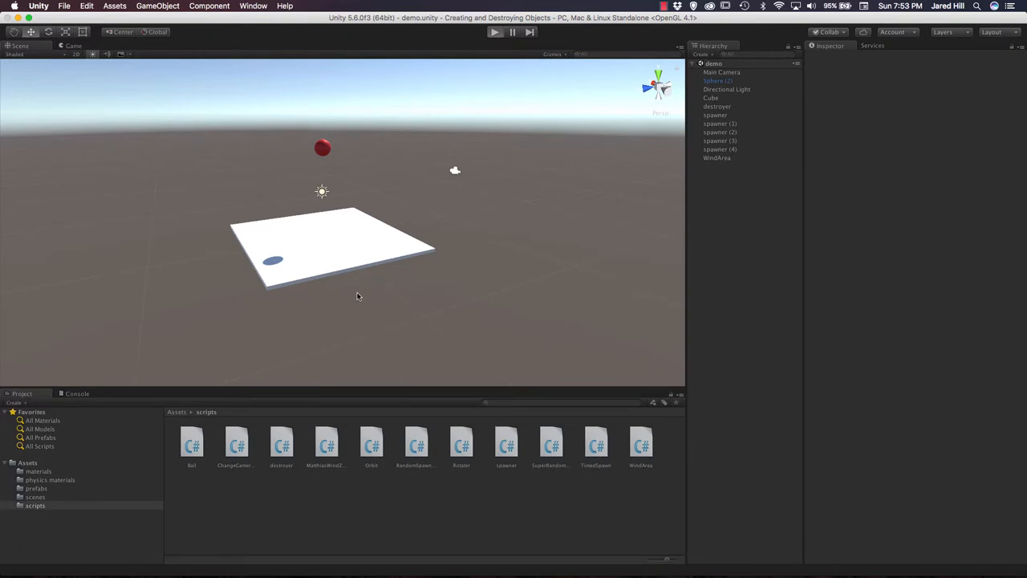
Select Sphere (2) and review its Rigidbody Collision Detection options, keeping Discrete.
{"action": "left_click", "coordinate": [495, 32]}
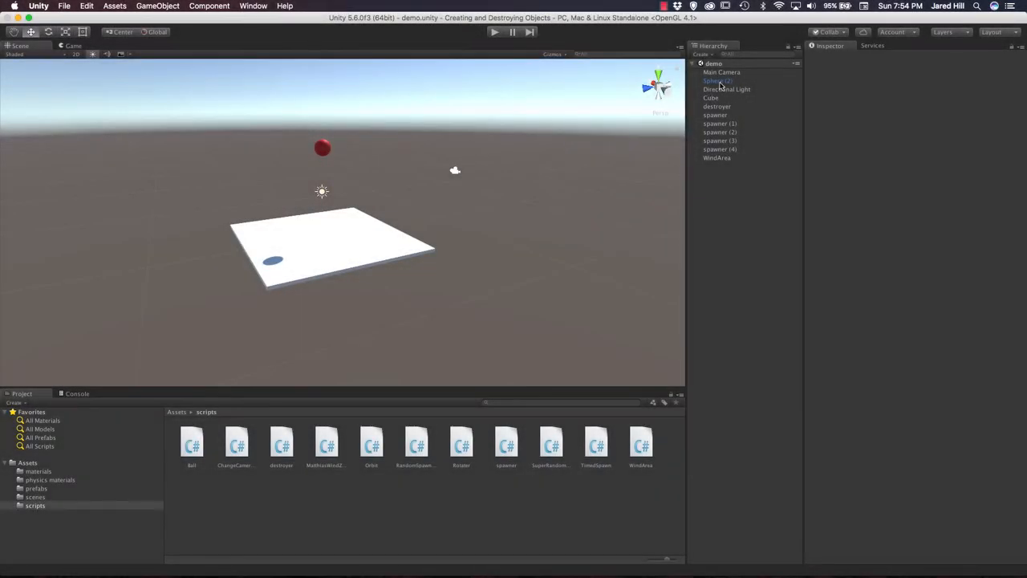
{"action": "left_click", "coordinate": [717, 81]}
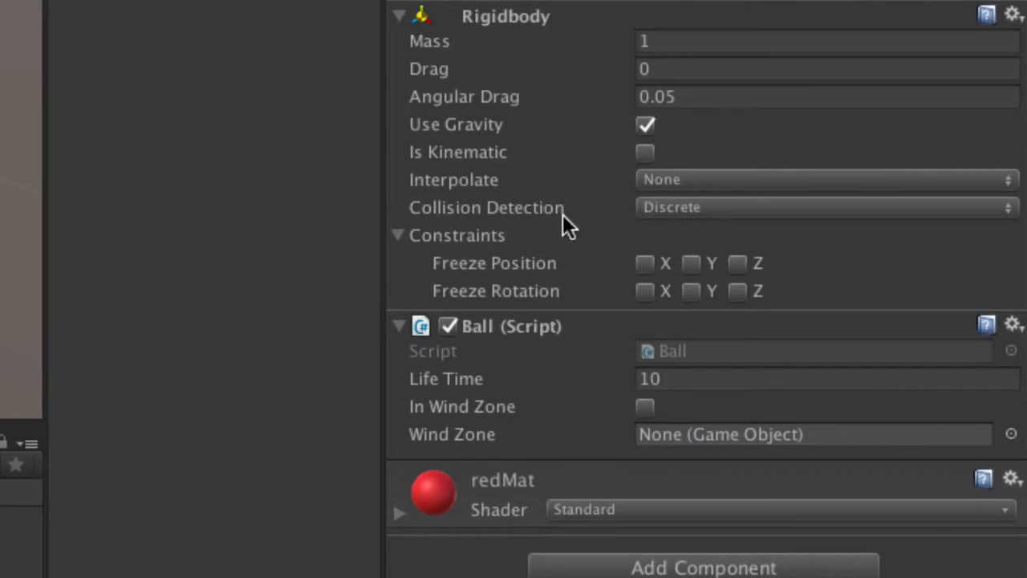
{"action": "left_click", "coordinate": [819, 207]}
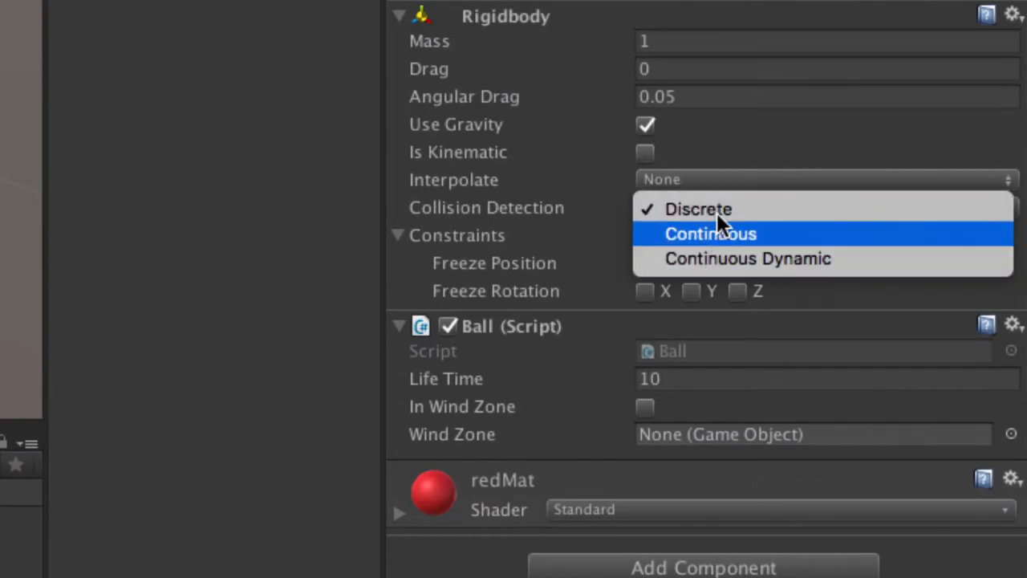
{"action": "mouse_move", "coordinate": [730, 237]}
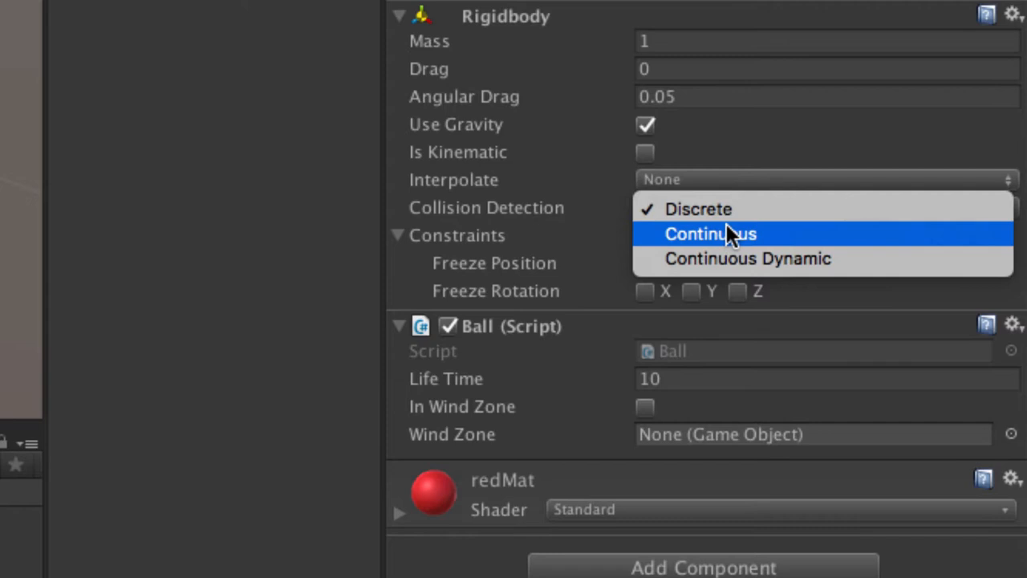
{"action": "mouse_move", "coordinate": [698, 208]}
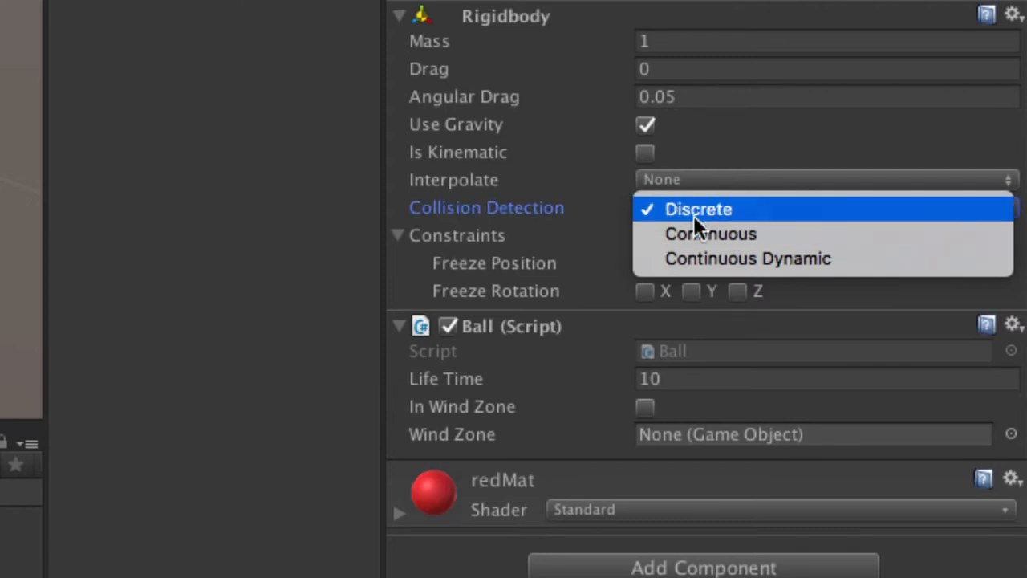
{"action": "left_click", "coordinate": [697, 208]}
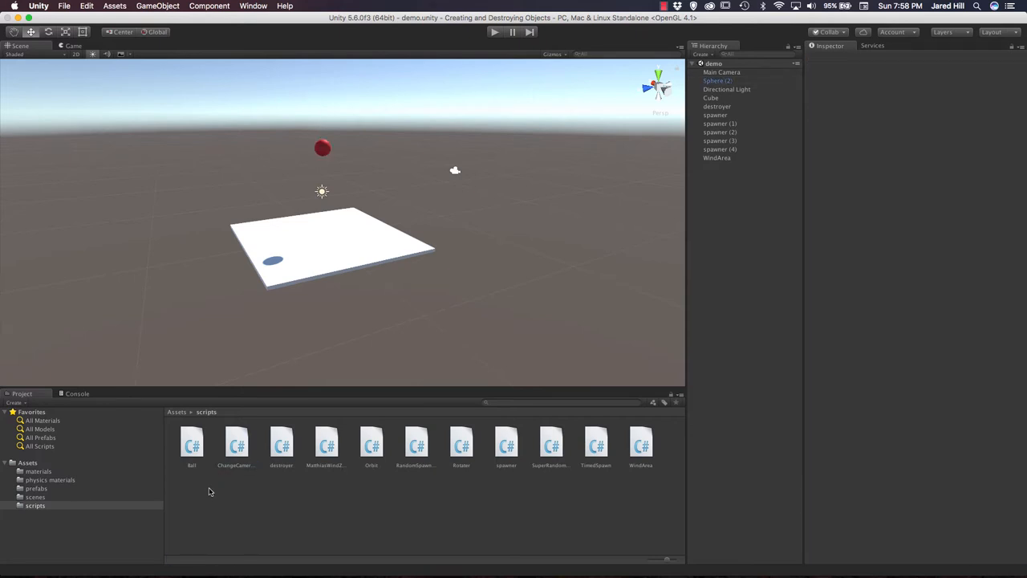
Select all five Sphere prefabs in Assets > prefabs and set Collision Detection to Continuous.
{"action": "left_click", "coordinate": [36, 488]}
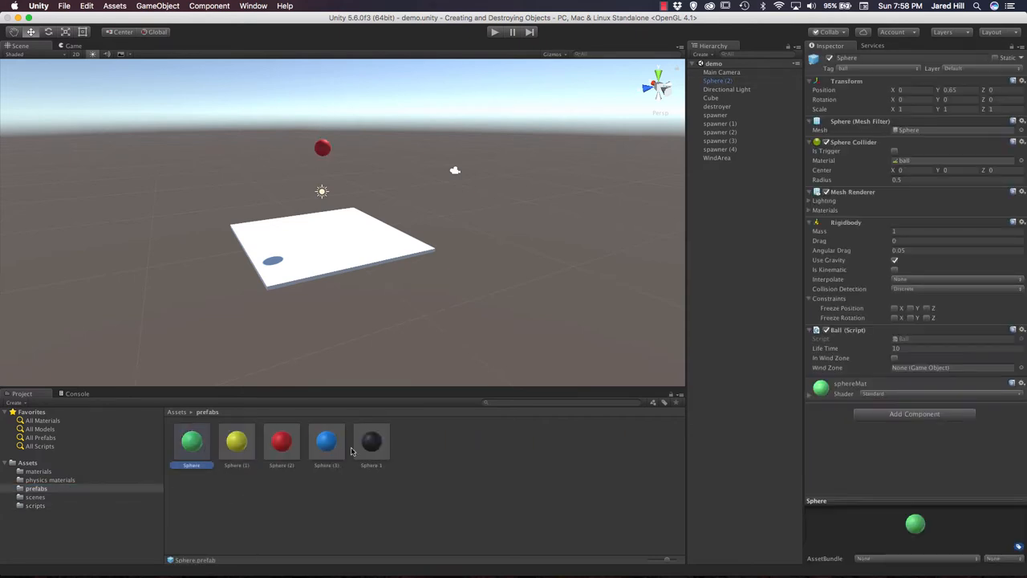
{"action": "left_click", "coordinate": [955, 279]}
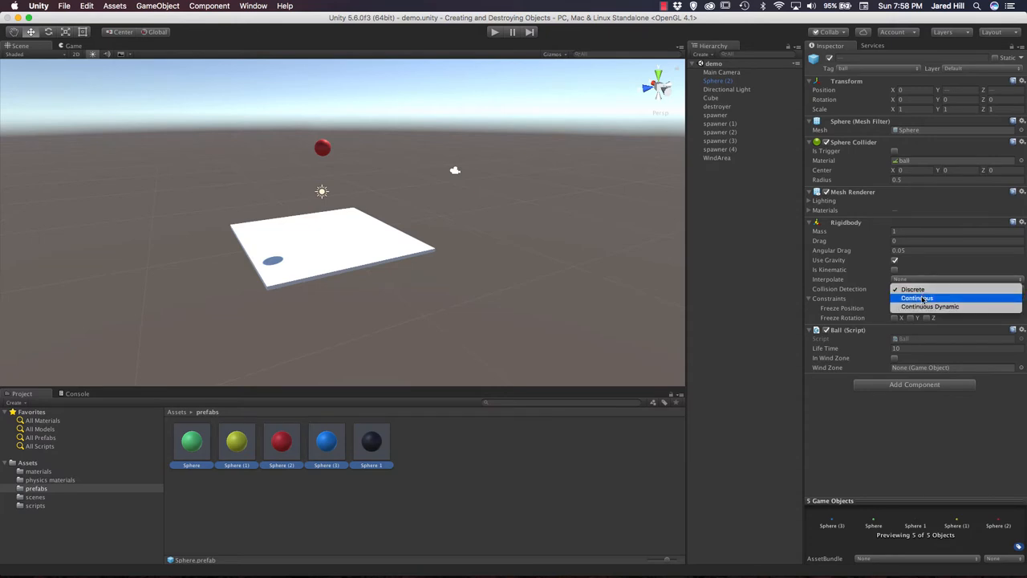
{"action": "left_click", "coordinate": [917, 298]}
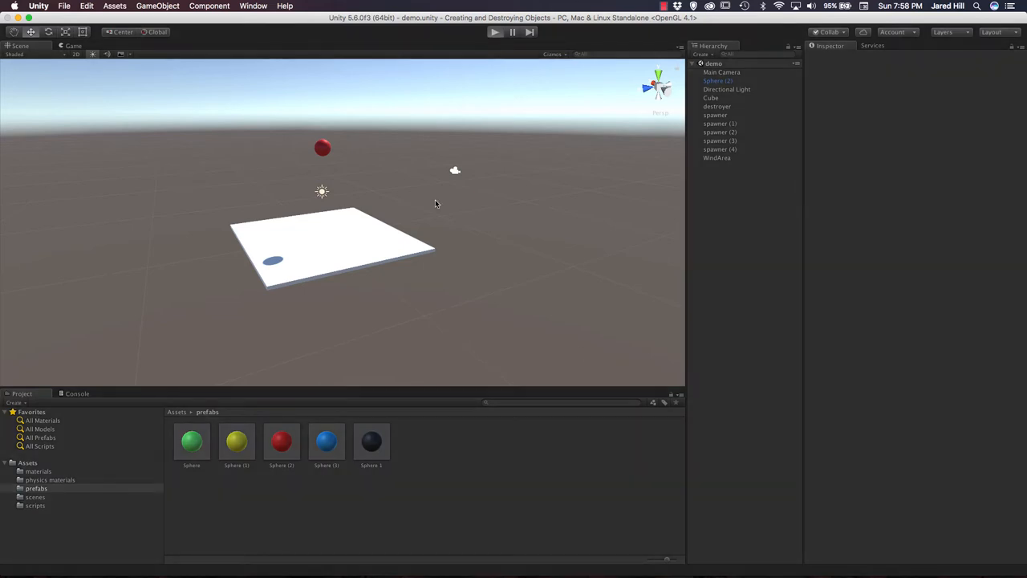
{"action": "left_click", "coordinate": [495, 32]}
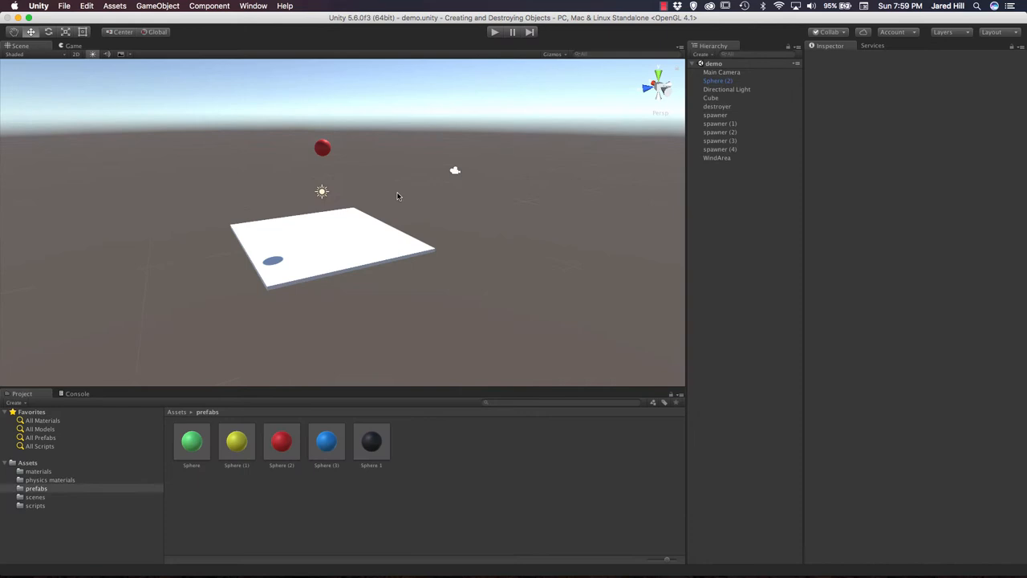
Set the five Sphere prefabs to Continuous Dynamic collision detection, then test-run and stop the scene.
{"action": "left_click", "coordinate": [191, 442]}
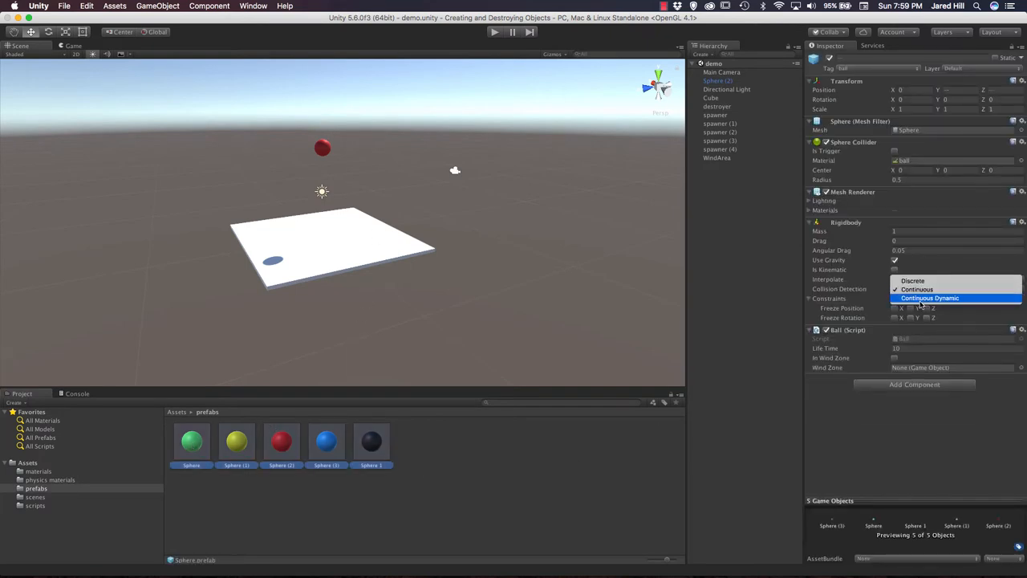
{"action": "left_click", "coordinate": [930, 298]}
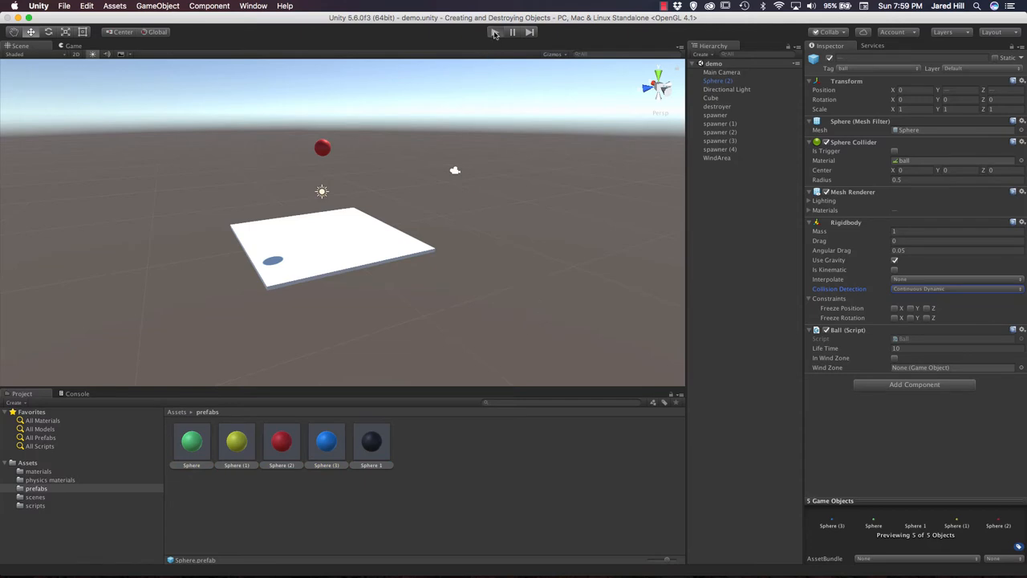
{"action": "left_click", "coordinate": [494, 32]}
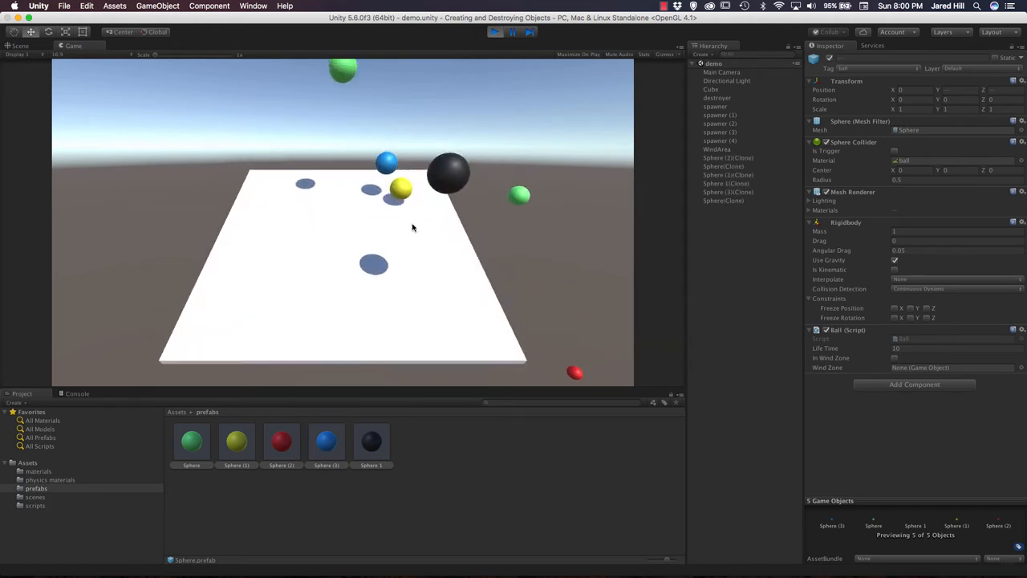
{"action": "left_click", "coordinate": [494, 32]}
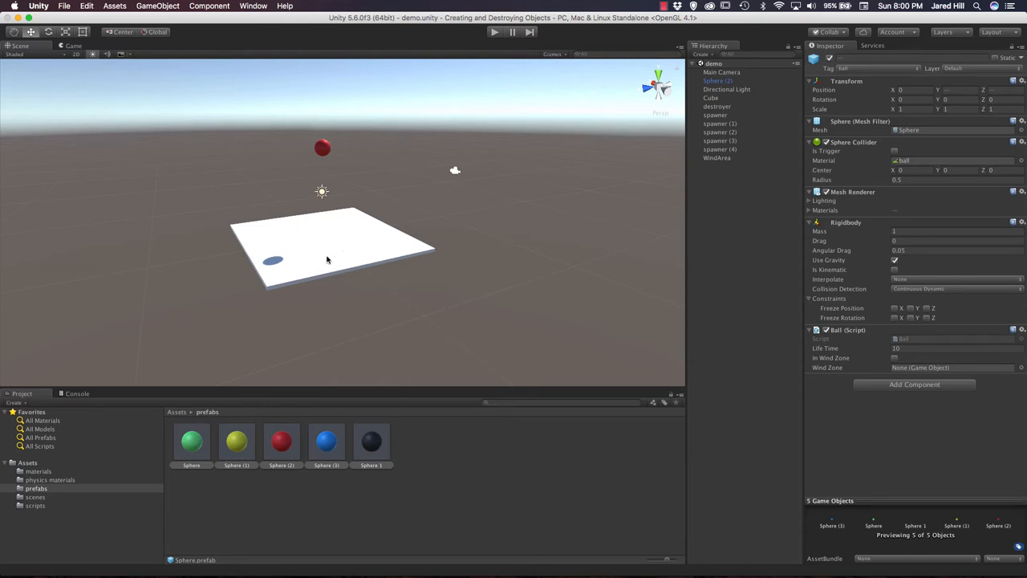
Give the platform Cube a Rigidbody with Freeze Rotation X, Y and Z.
{"action": "left_click", "coordinate": [710, 97]}
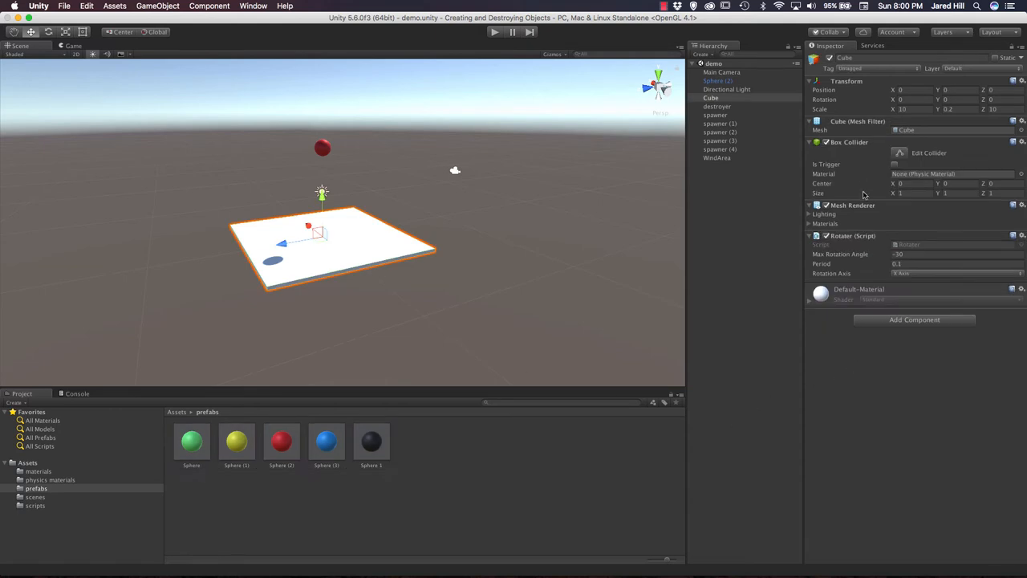
{"action": "mouse_move", "coordinate": [865, 289]}
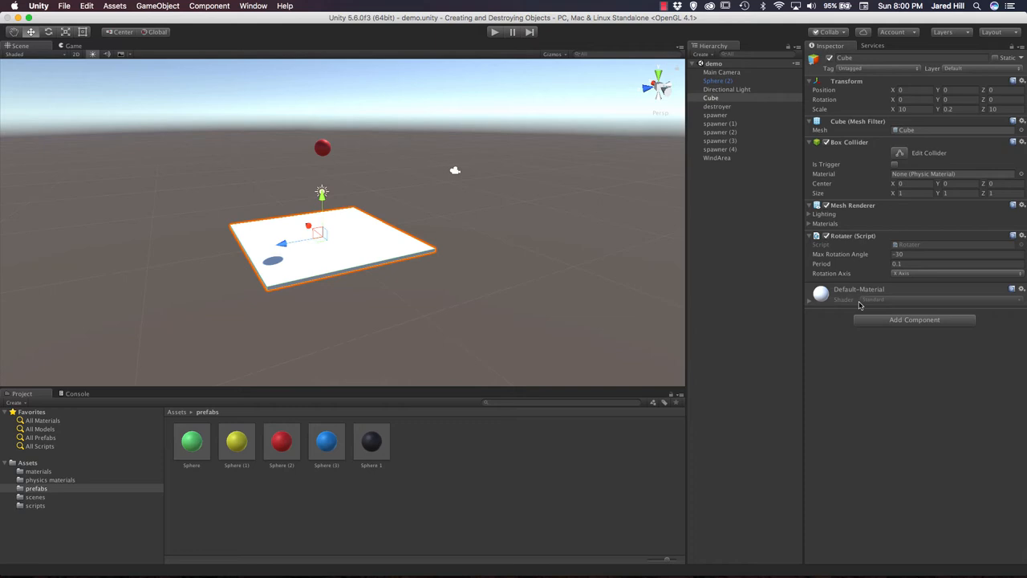
{"action": "left_click", "coordinate": [914, 320]}
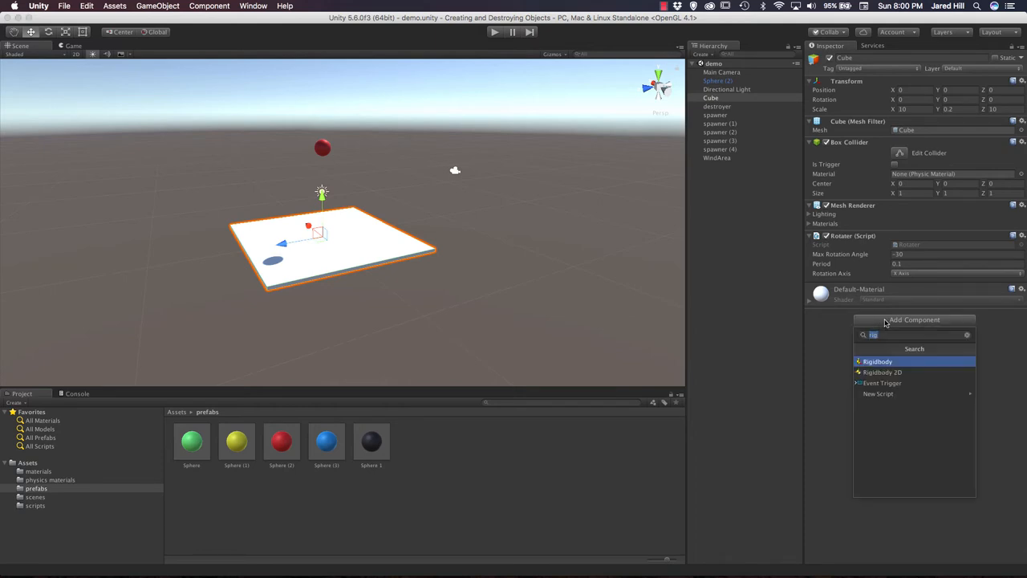
{"action": "left_click", "coordinate": [877, 361]}
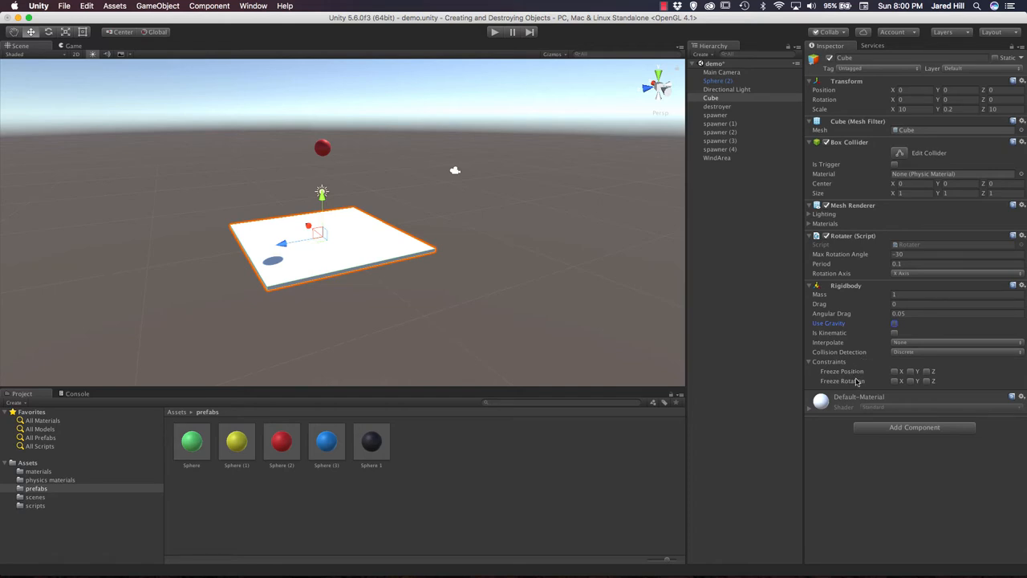
{"action": "left_click", "coordinate": [911, 371]}
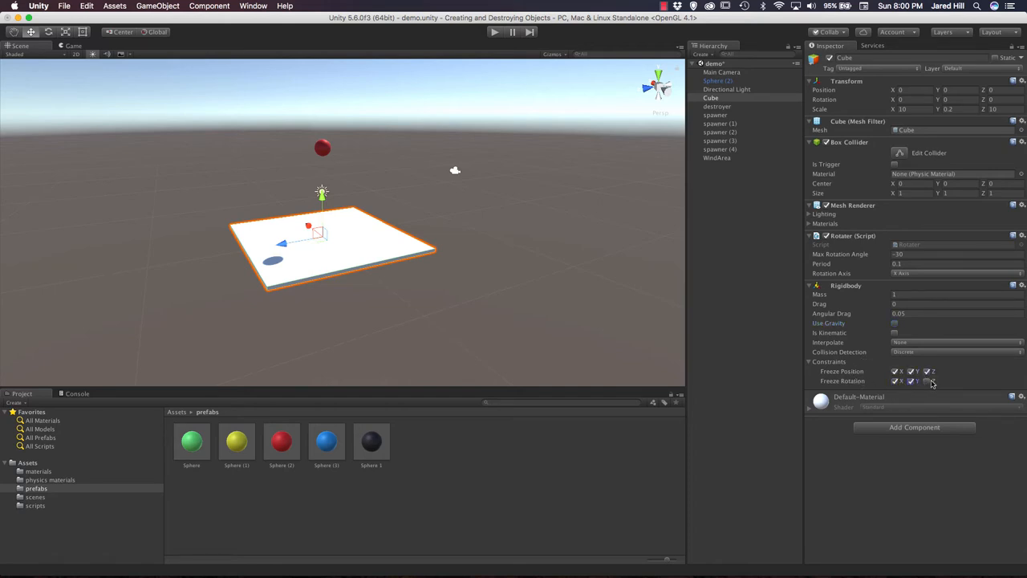
{"action": "left_click", "coordinate": [927, 380]}
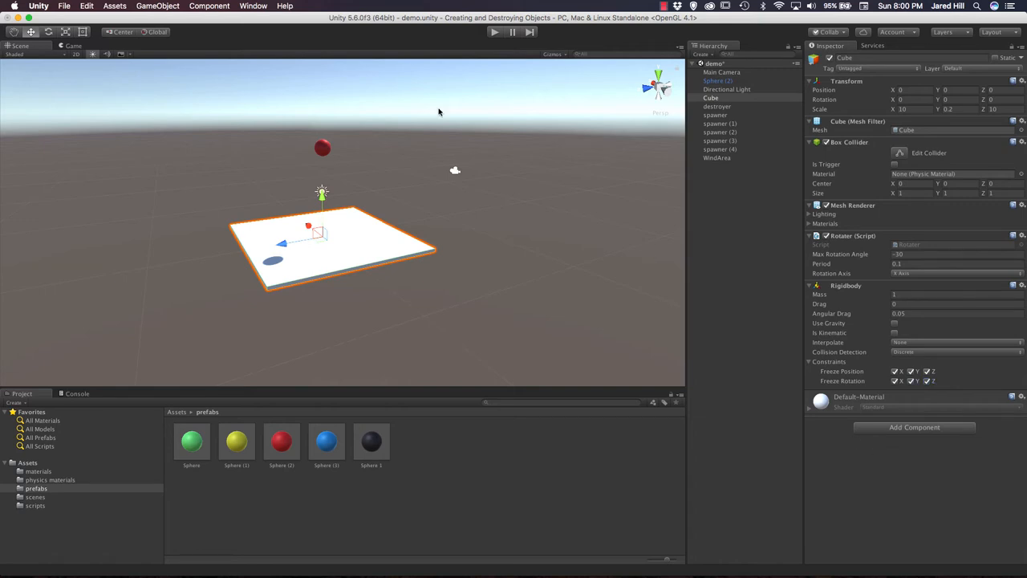
{"action": "mouse_move", "coordinate": [459, 63]}
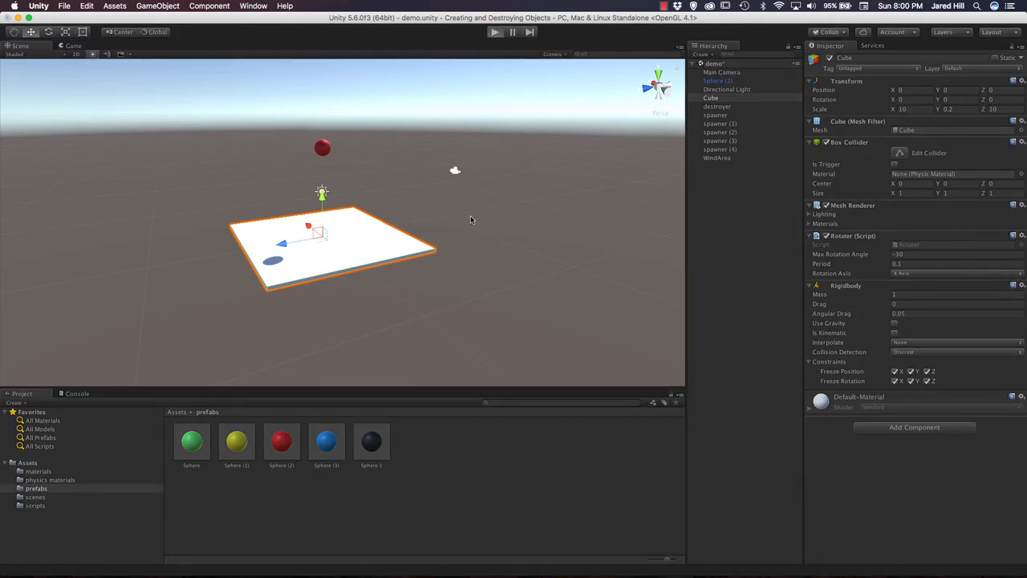
{"action": "left_click", "coordinate": [495, 32]}
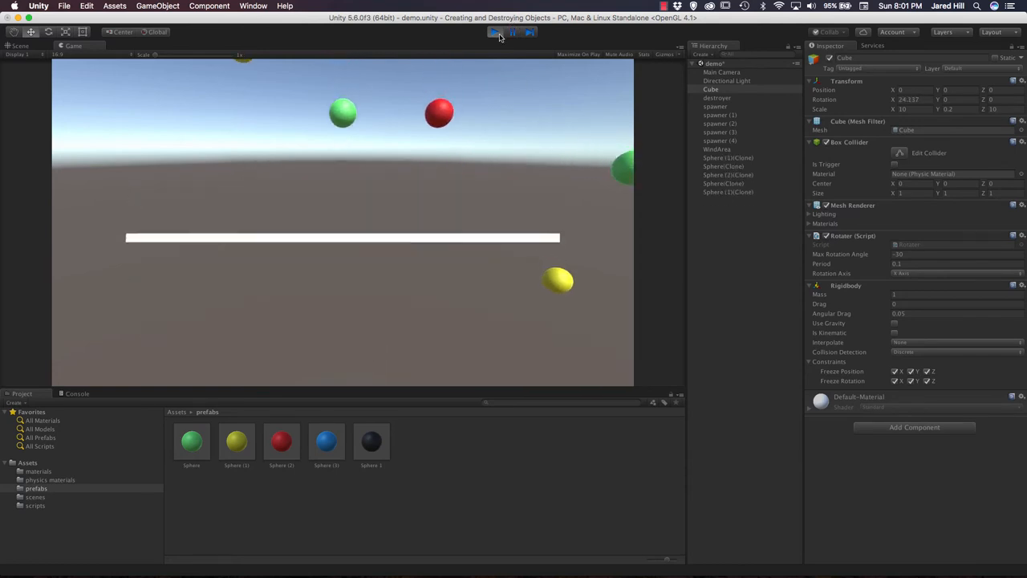
{"action": "left_click", "coordinate": [494, 31]}
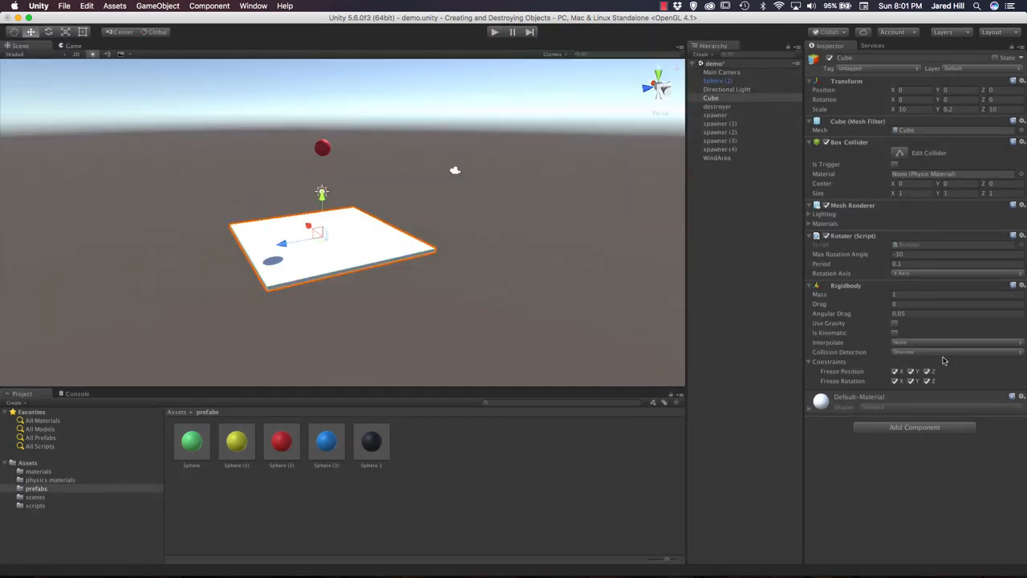
Switch the Cube's Rigidbody to Continuous collision detection, then test-run and stop the scene.
{"action": "left_click", "coordinate": [955, 352]}
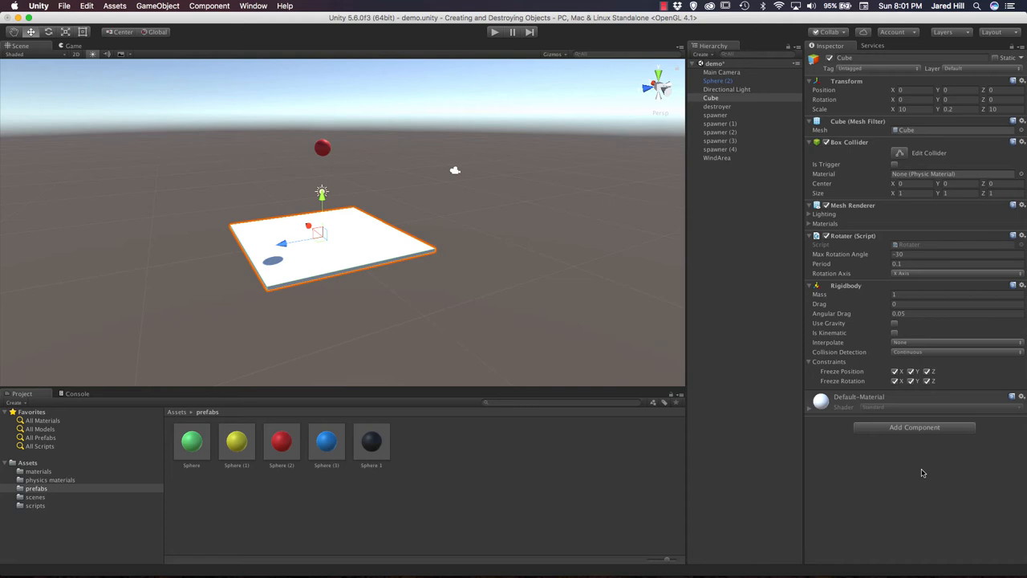
{"action": "mouse_move", "coordinate": [911, 464]}
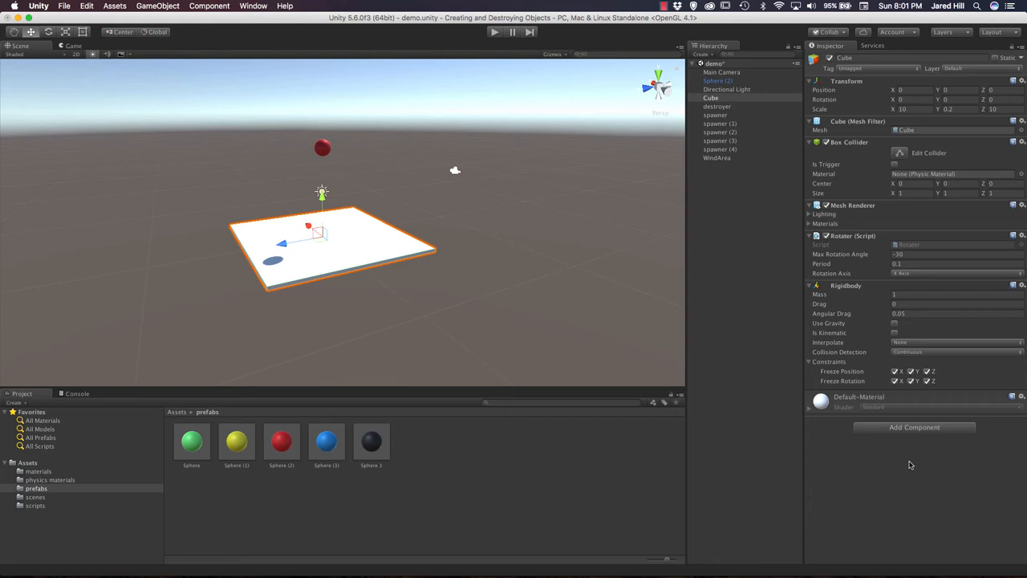
{"action": "left_click", "coordinate": [494, 32]}
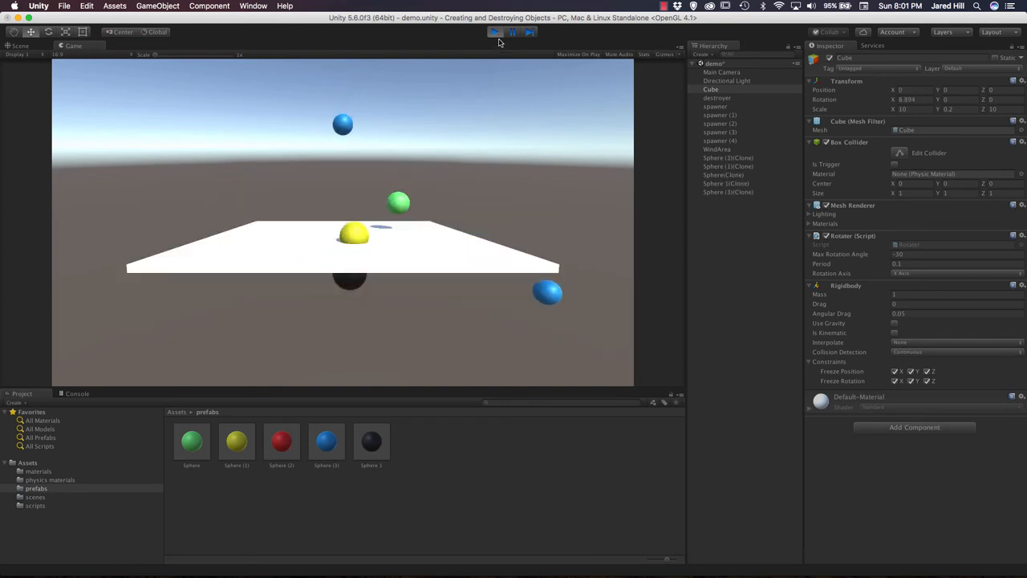
{"action": "left_click", "coordinate": [495, 32]}
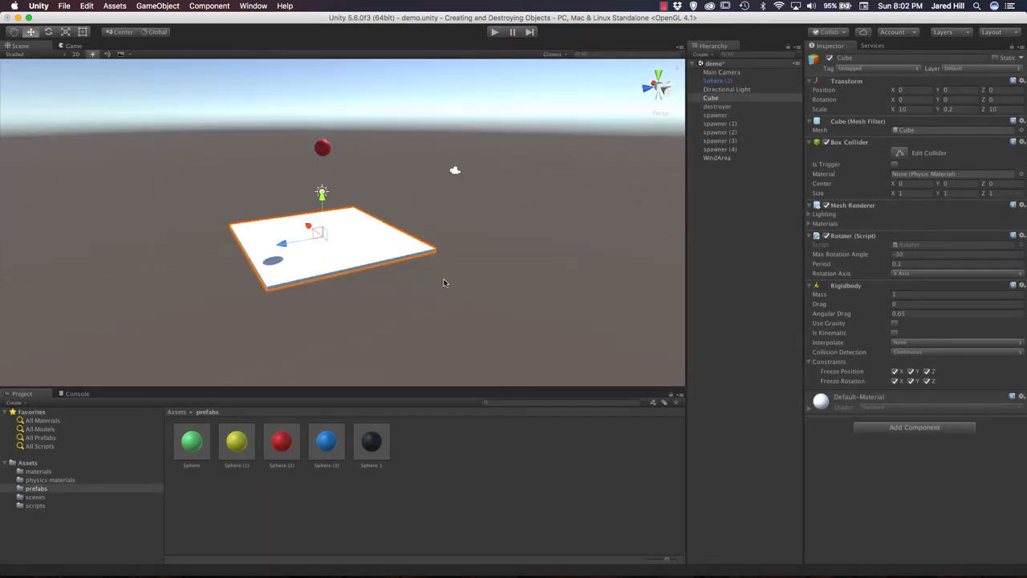
Select the five Sphere prefabs with Continuous collision detection, then test-run and stop.
{"action": "left_click", "coordinate": [1021, 285]}
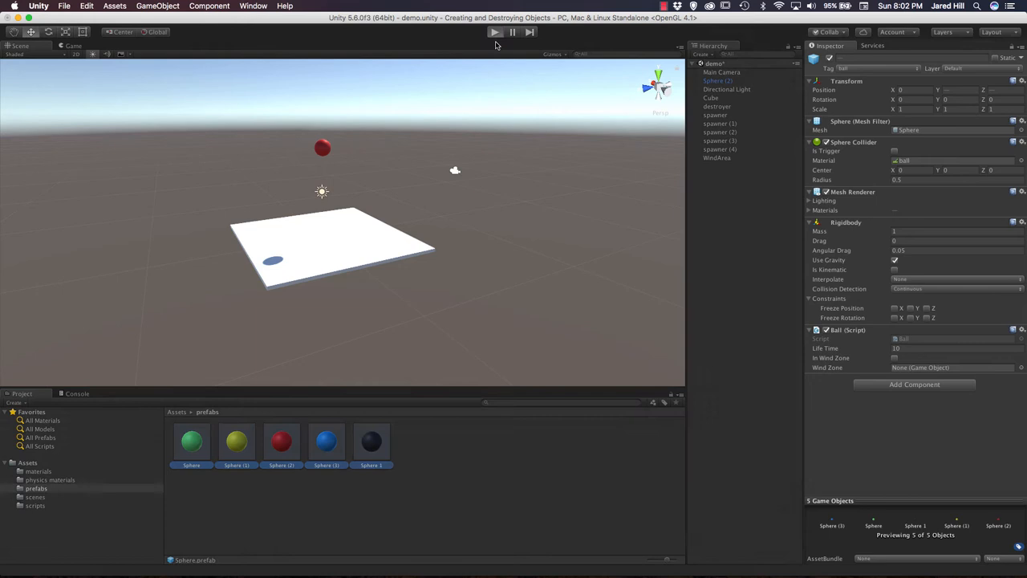
{"action": "left_click", "coordinate": [495, 31]}
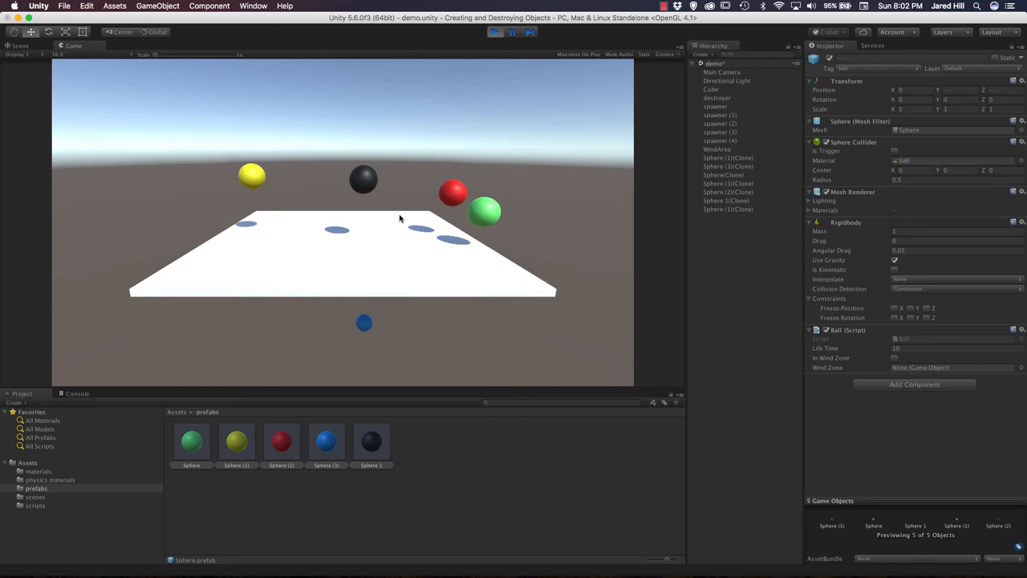
{"action": "left_click", "coordinate": [494, 32]}
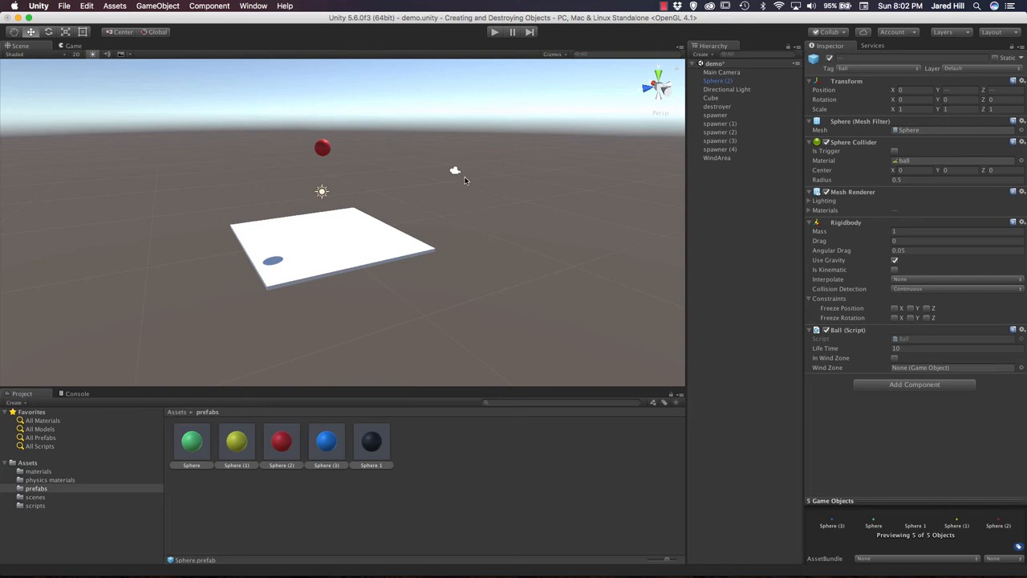
Open the Profiler from the Window menu, dock it, and start a test run.
{"action": "left_click", "coordinate": [209, 5]}
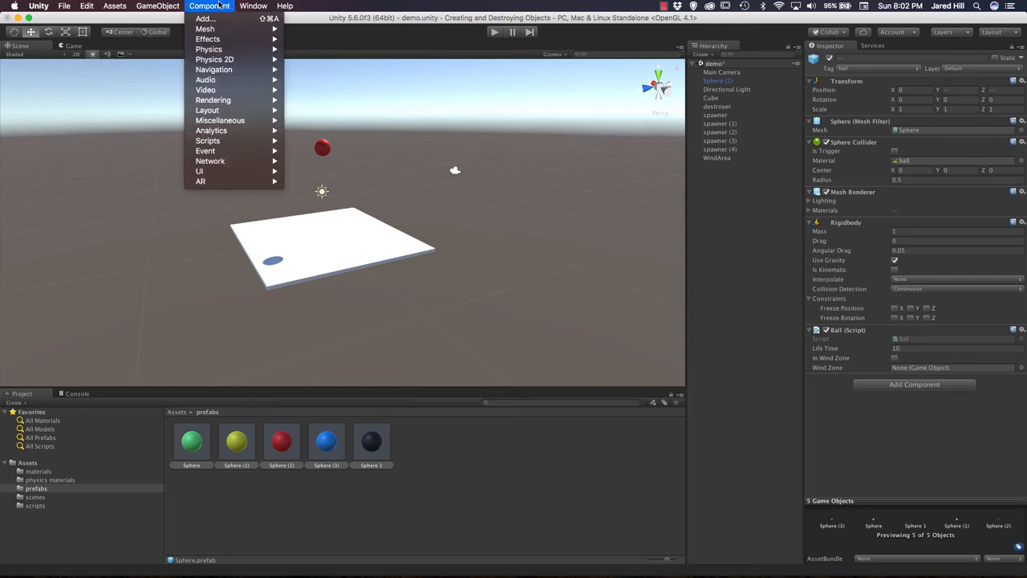
{"action": "left_click", "coordinate": [253, 5]}
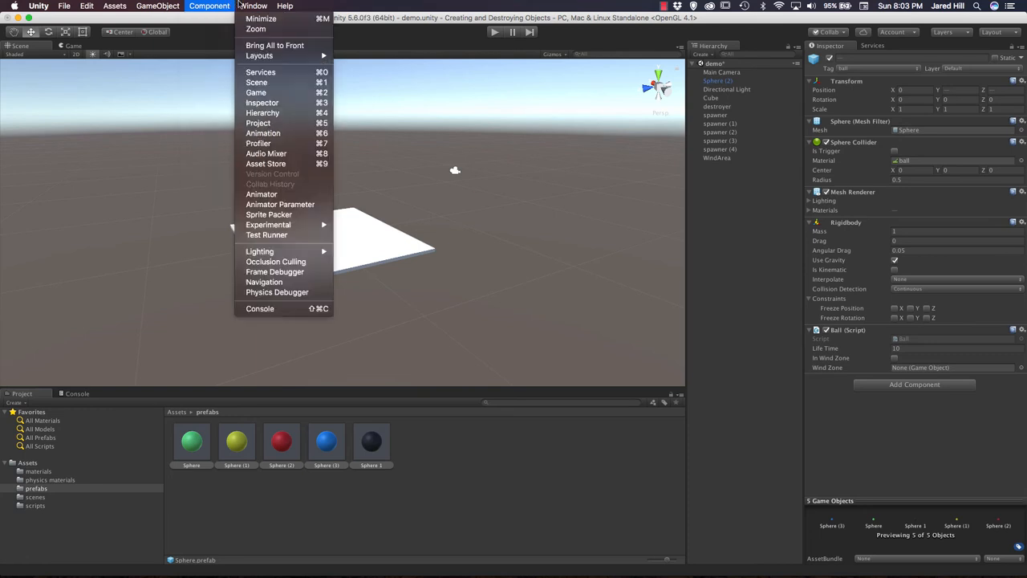
{"action": "mouse_move", "coordinate": [258, 143]}
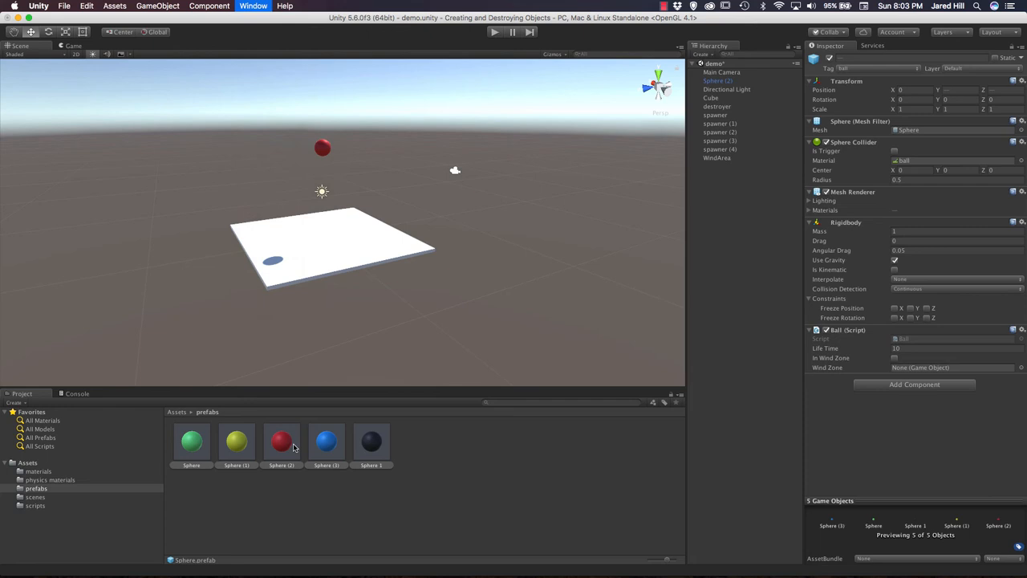
{"action": "left_click", "coordinate": [253, 6]}
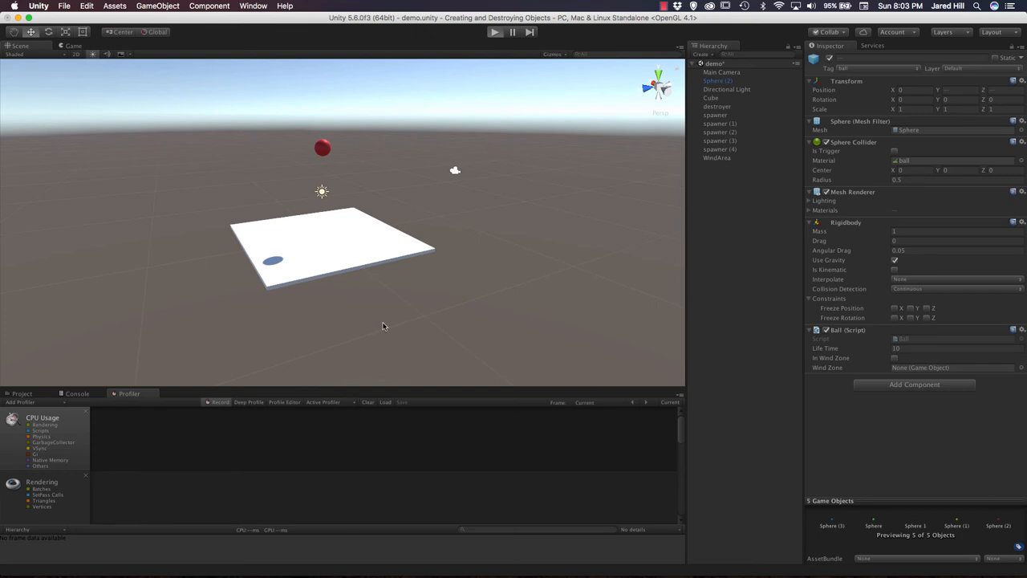
{"action": "left_click", "coordinate": [494, 32]}
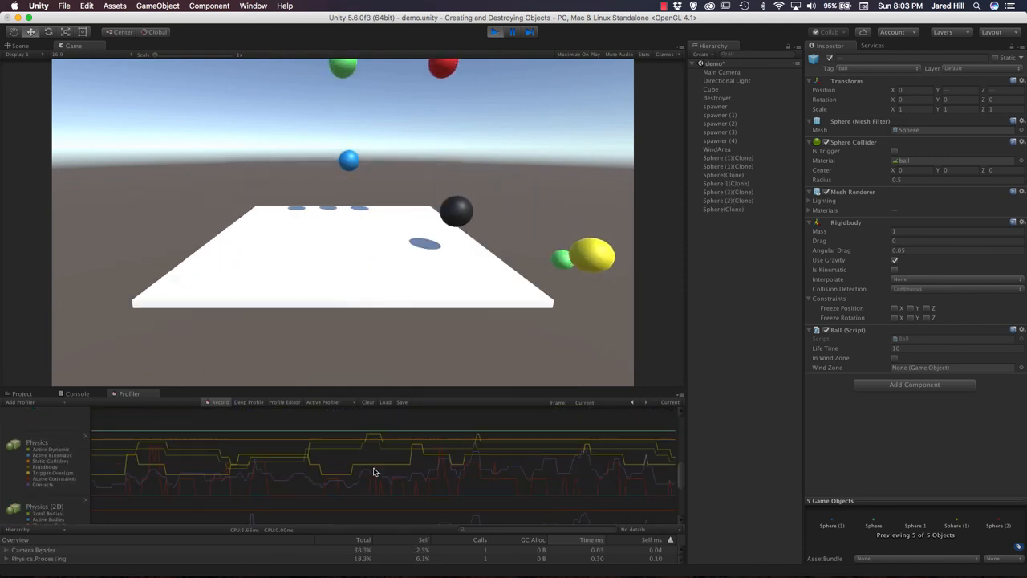
Stop the test run after the Profiler records physics activity from the falling balls.
{"action": "left_click", "coordinate": [494, 32]}
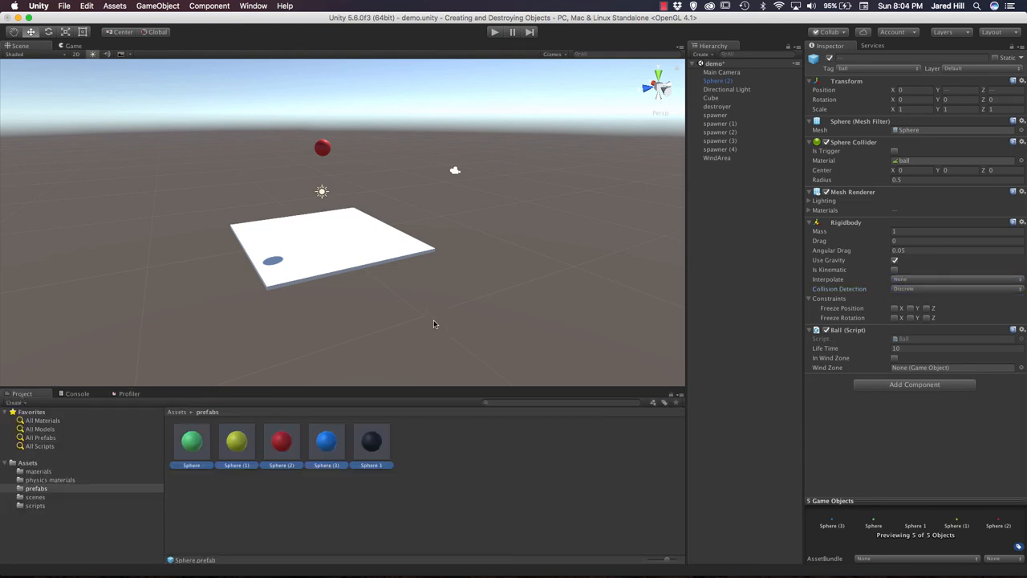
Record and stop a profiled comparison run with the prefabs on Discrete collision detection.
{"action": "left_click", "coordinate": [130, 393]}
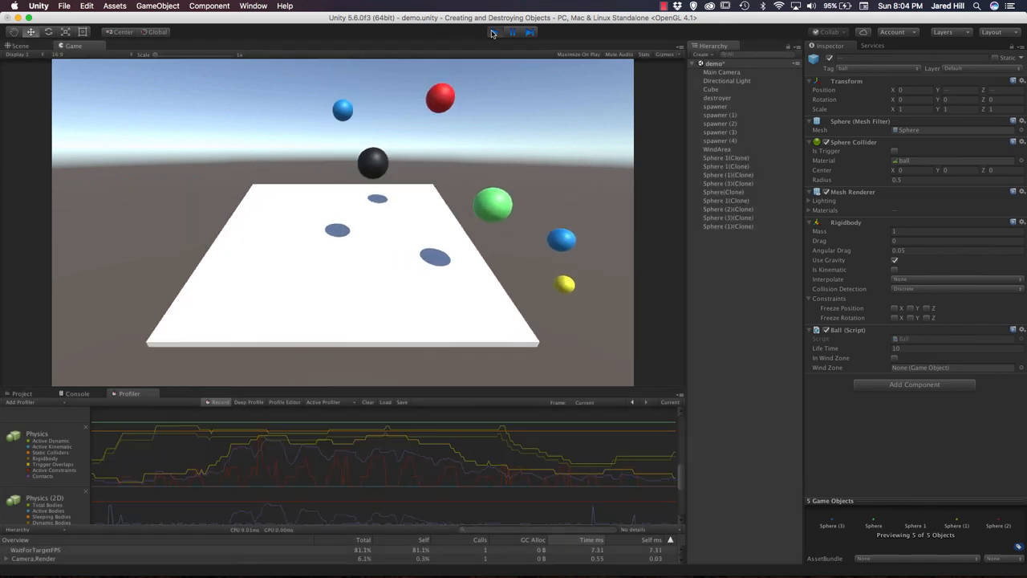
{"action": "left_click", "coordinate": [494, 31]}
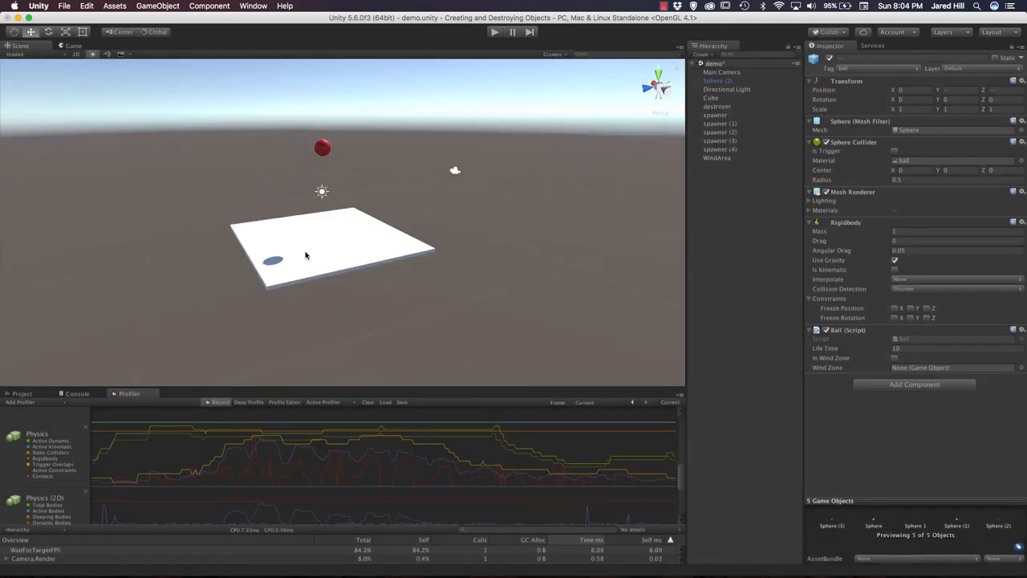